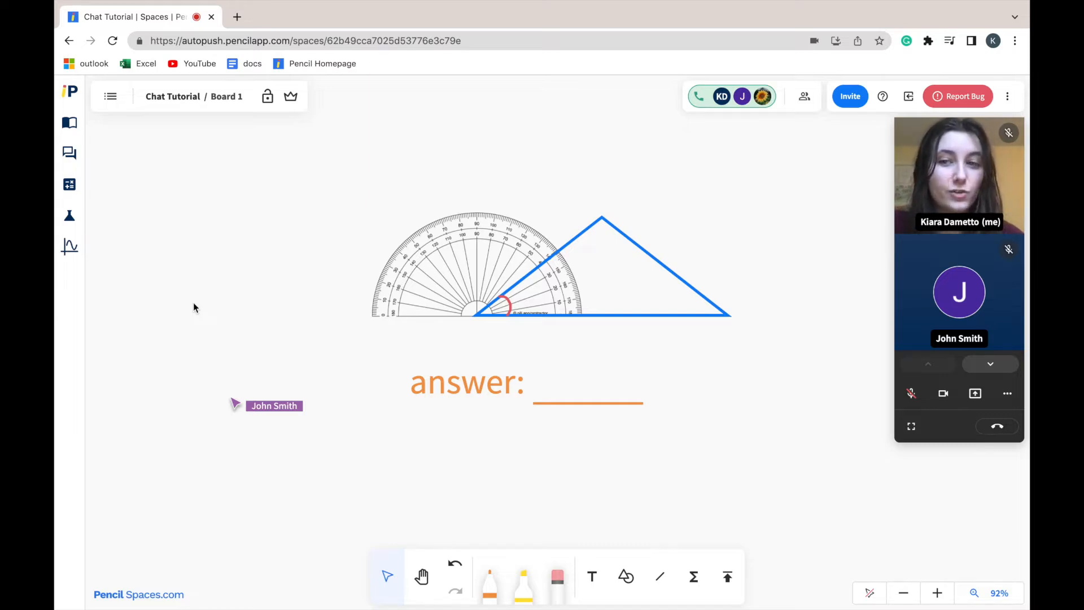
mouse_move(174, 286)
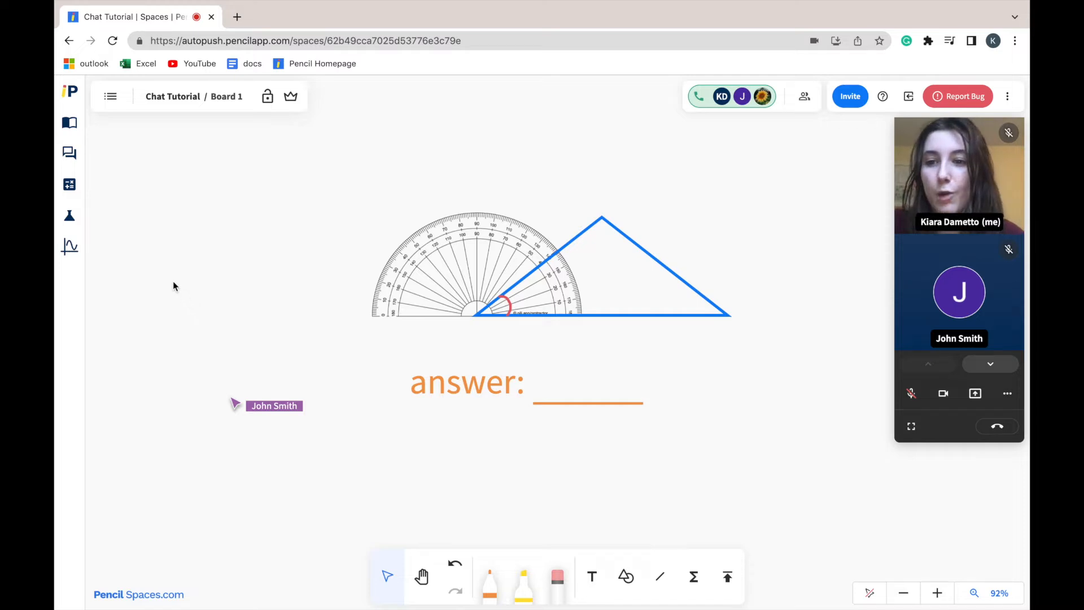
mouse_move(69, 153)
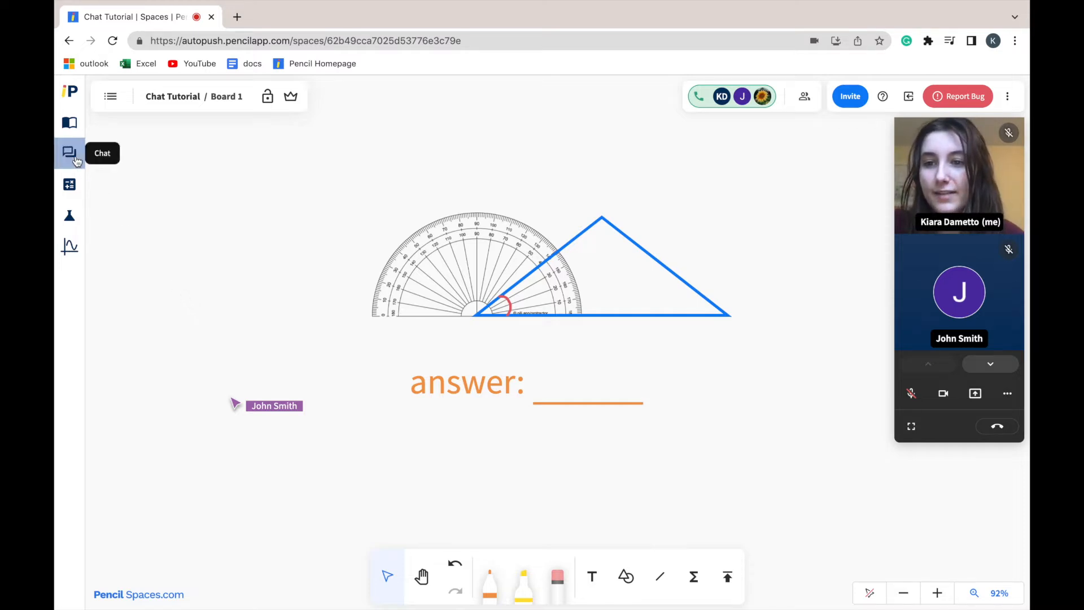
Open Chat, select 'Everyone in this Space', and focus the message box.
click(69, 153)
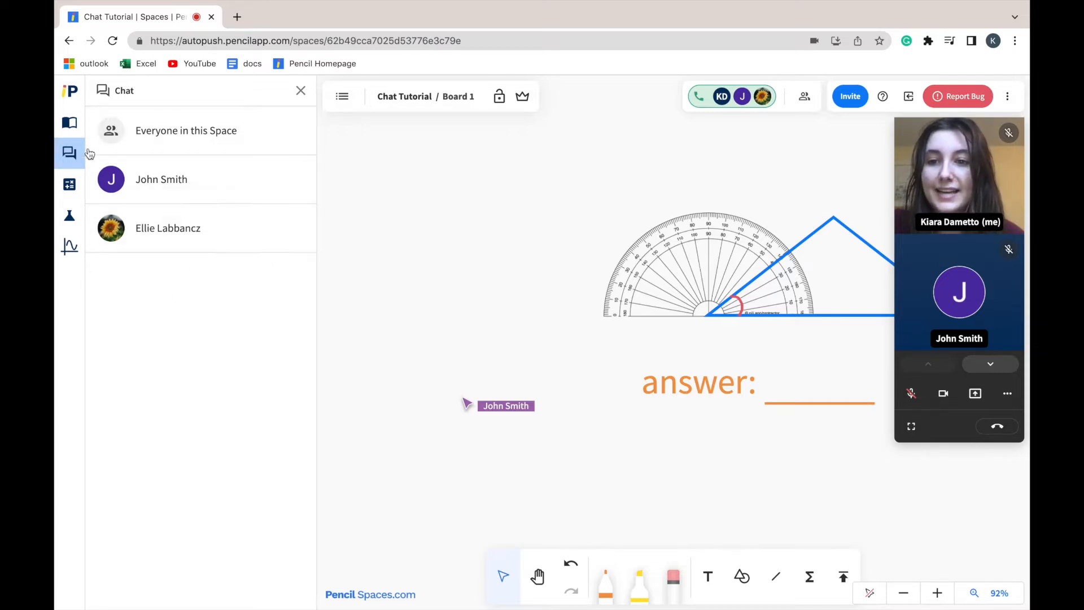
mouse_move(132, 344)
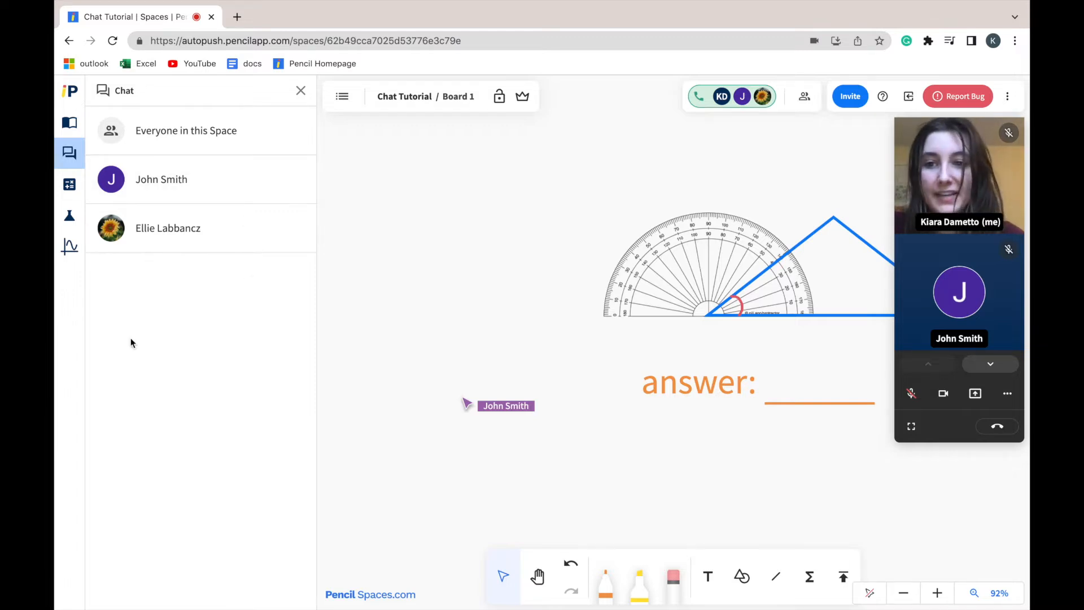
mouse_move(164, 135)
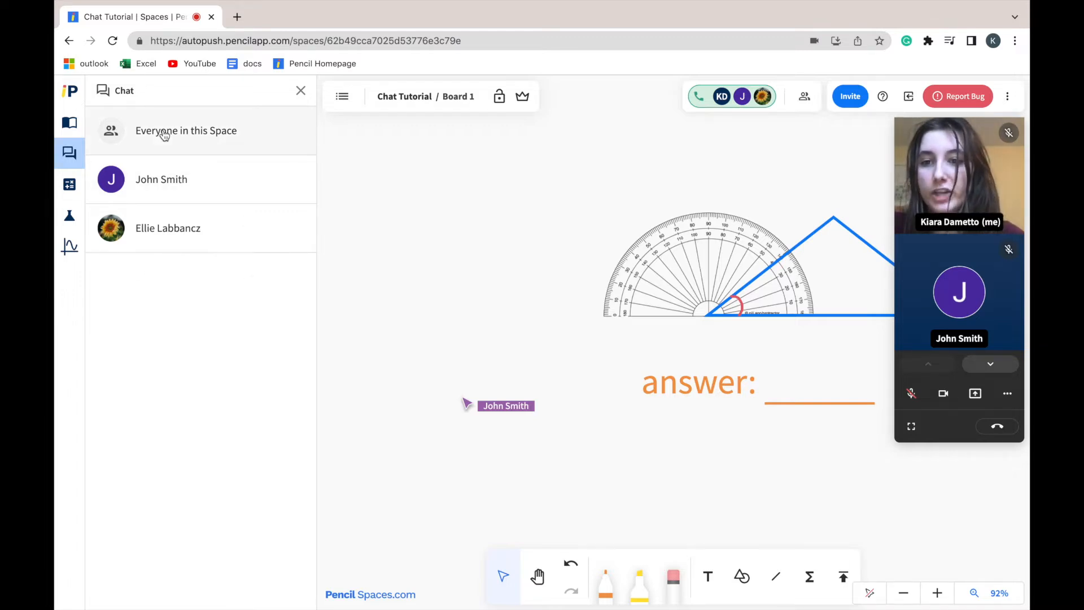
click(185, 130)
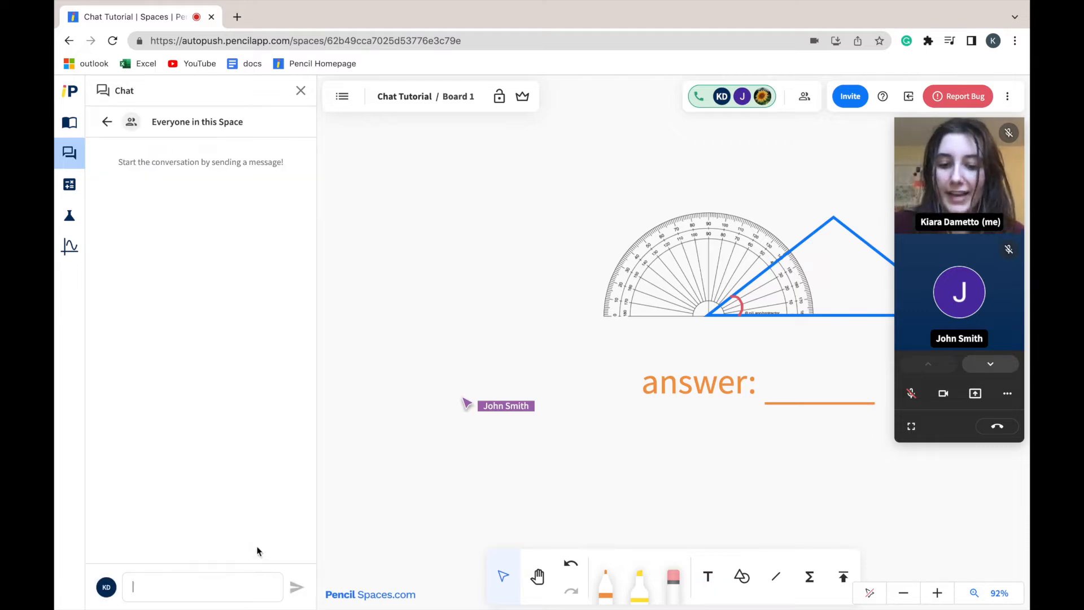
click(296, 587)
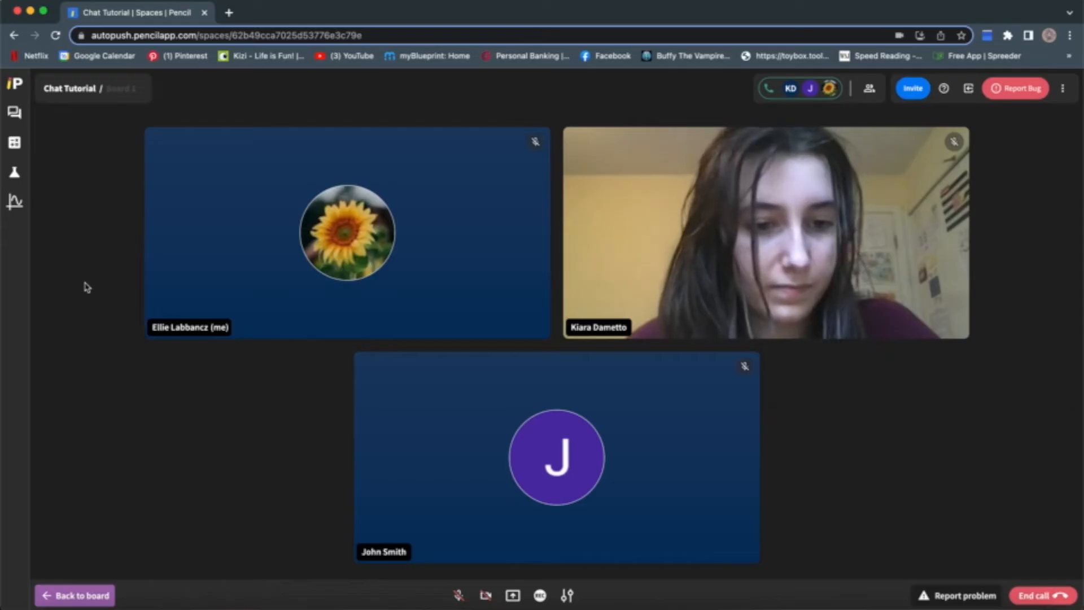
Reopen Chat and view the group thread with 'hey everyone!', 'hello' and 'hey!'.
click(13, 111)
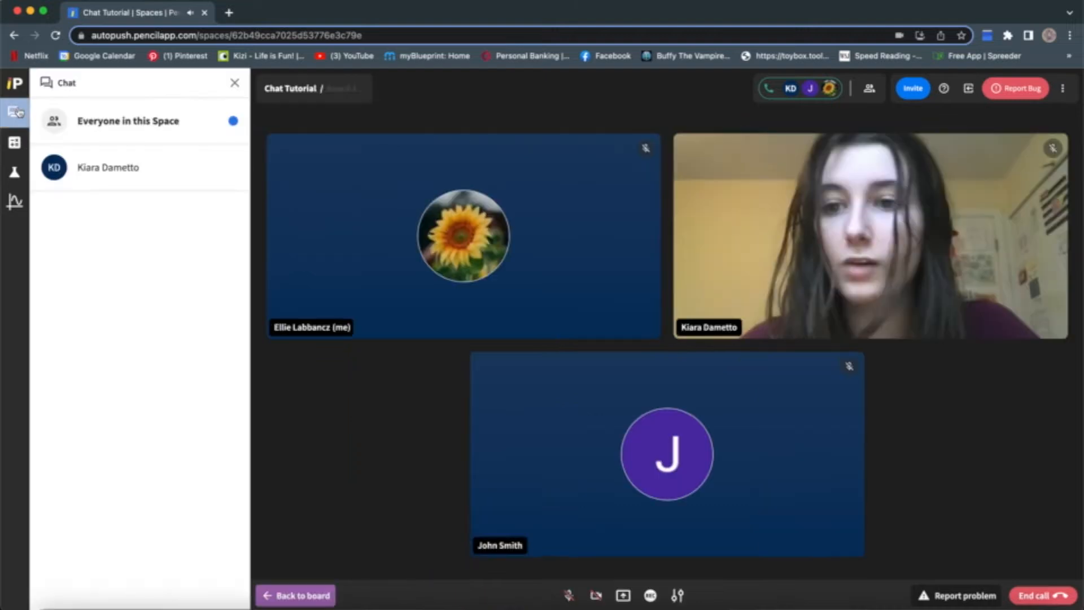
click(128, 120)
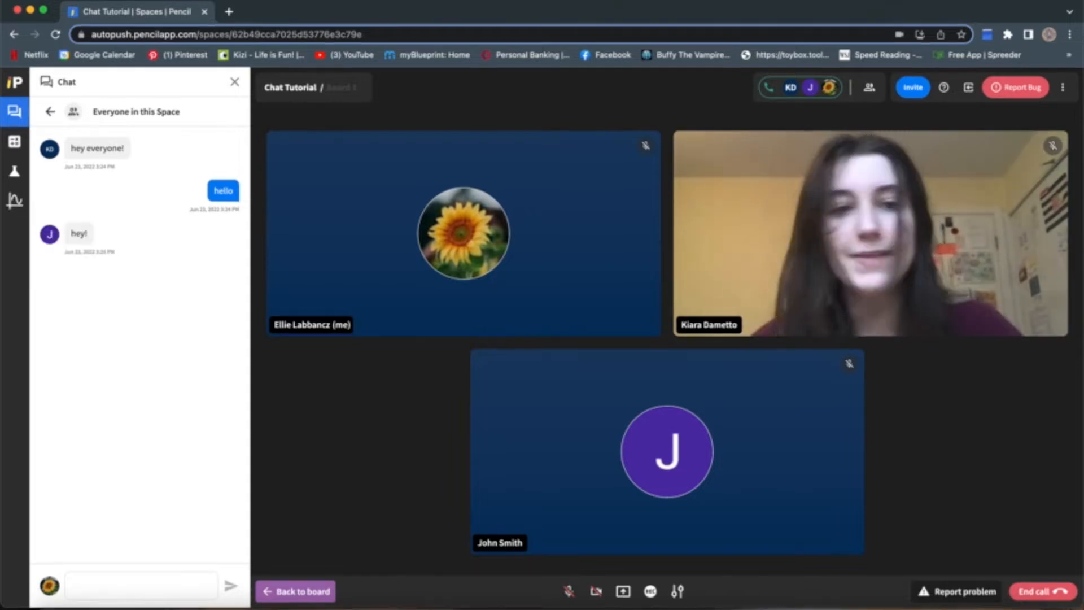
click(296, 591)
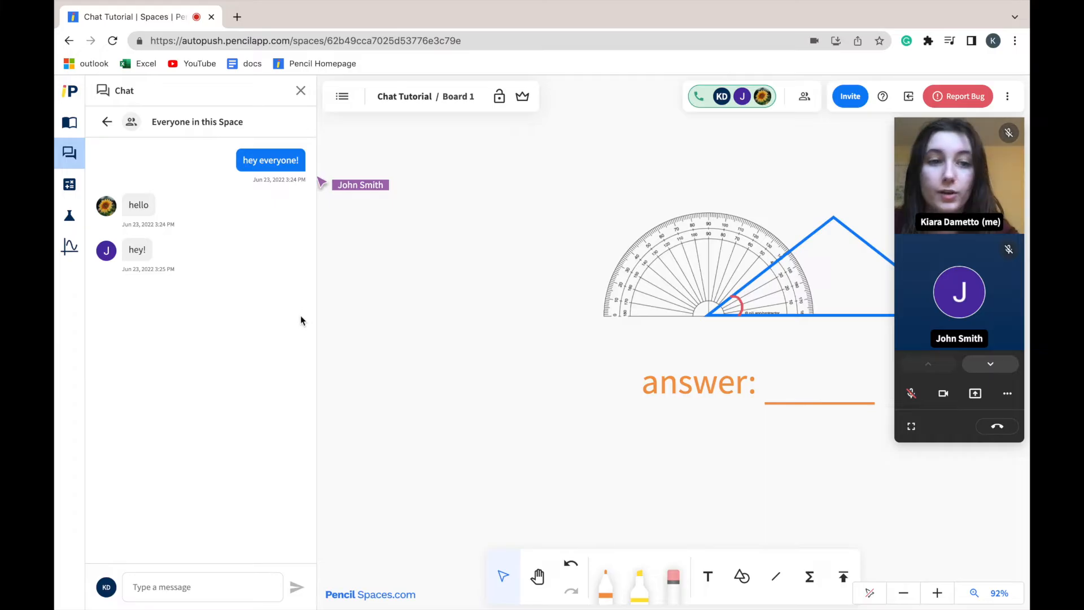
mouse_move(96, 171)
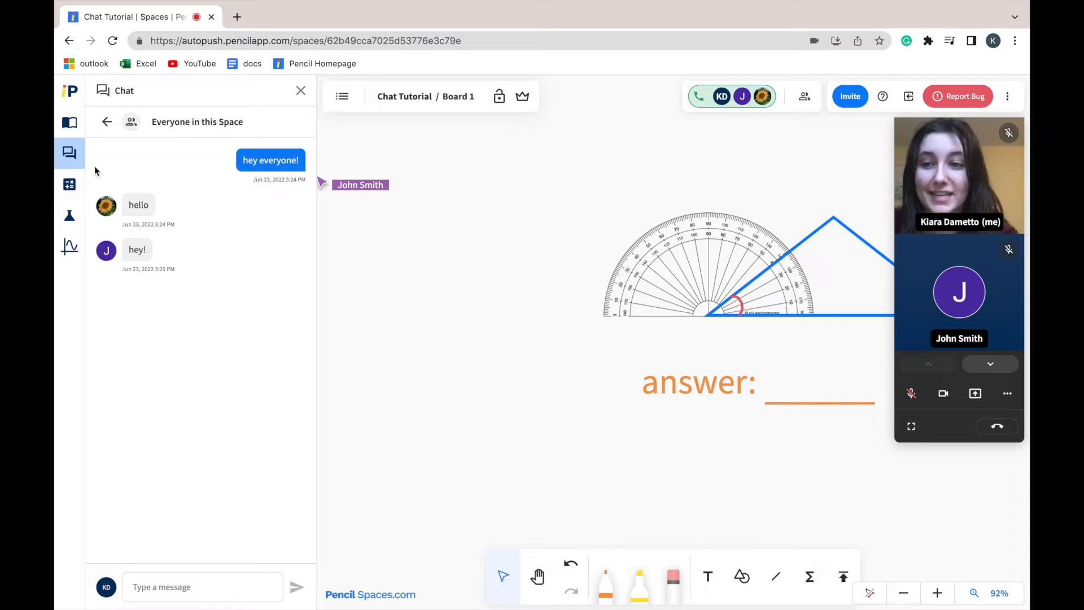
mouse_move(272, 420)
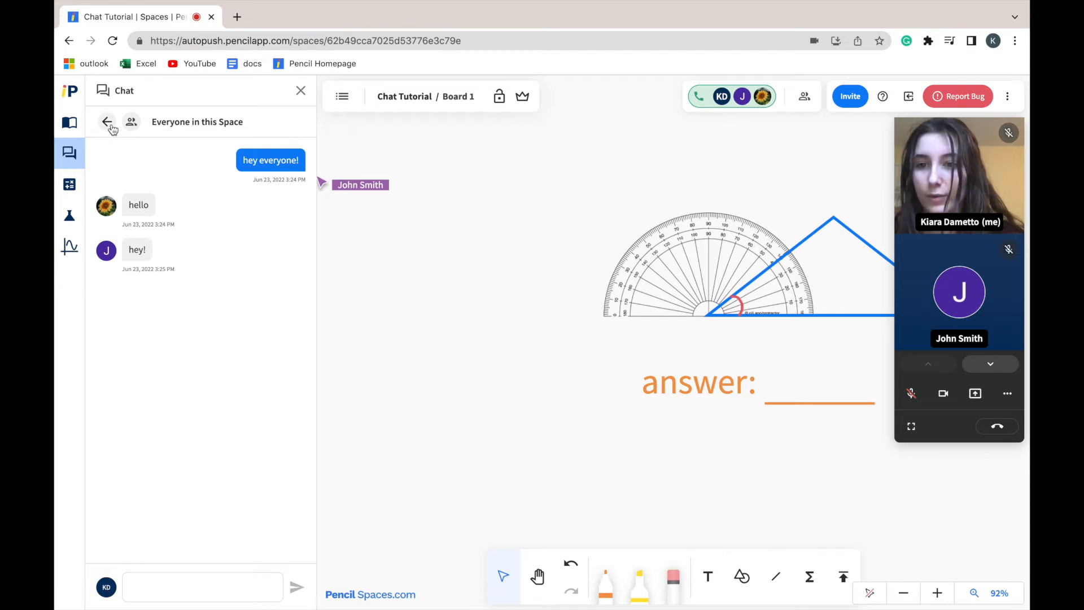
Go back from the group thread to the conversation list.
click(108, 122)
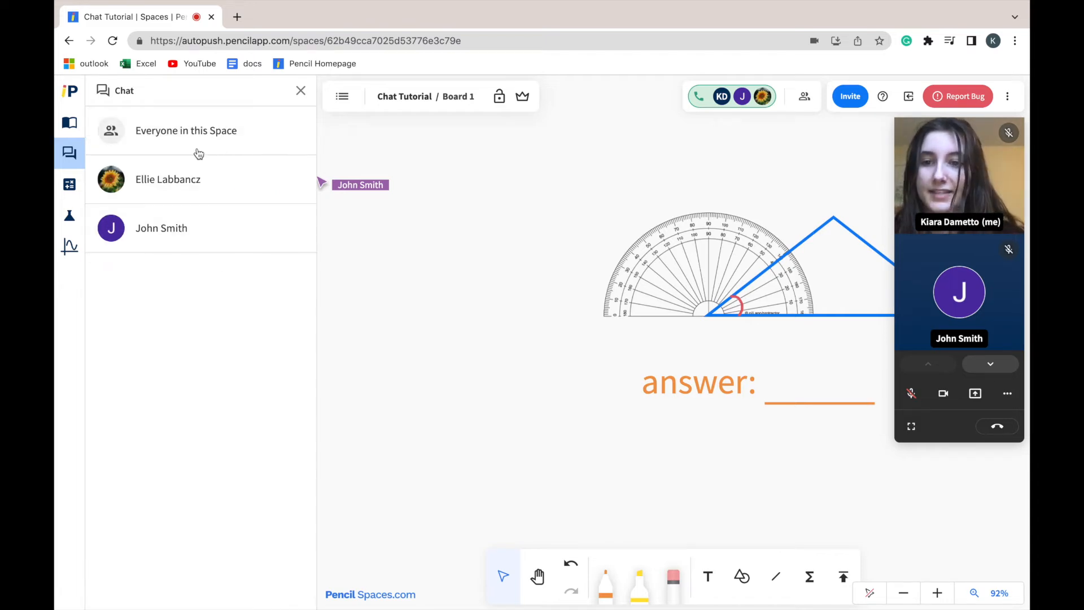
mouse_move(218, 202)
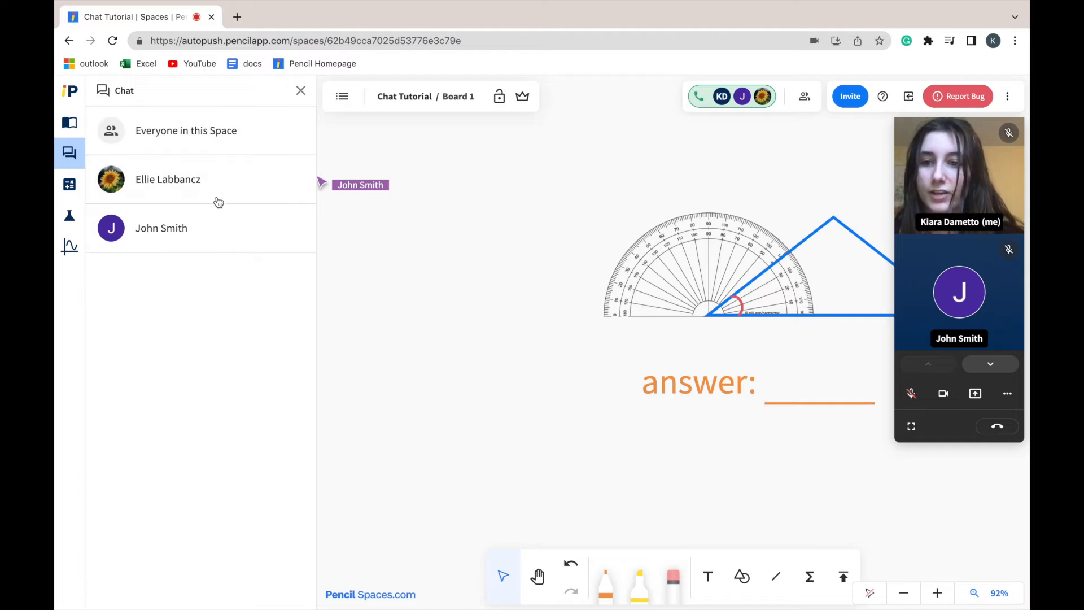
click(167, 178)
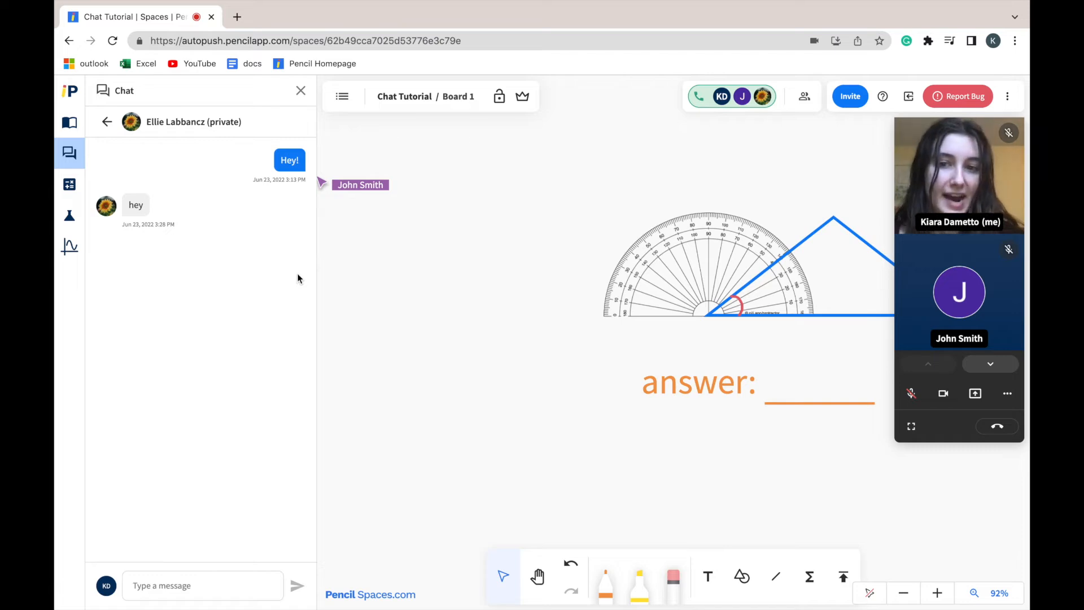
mouse_move(297, 247)
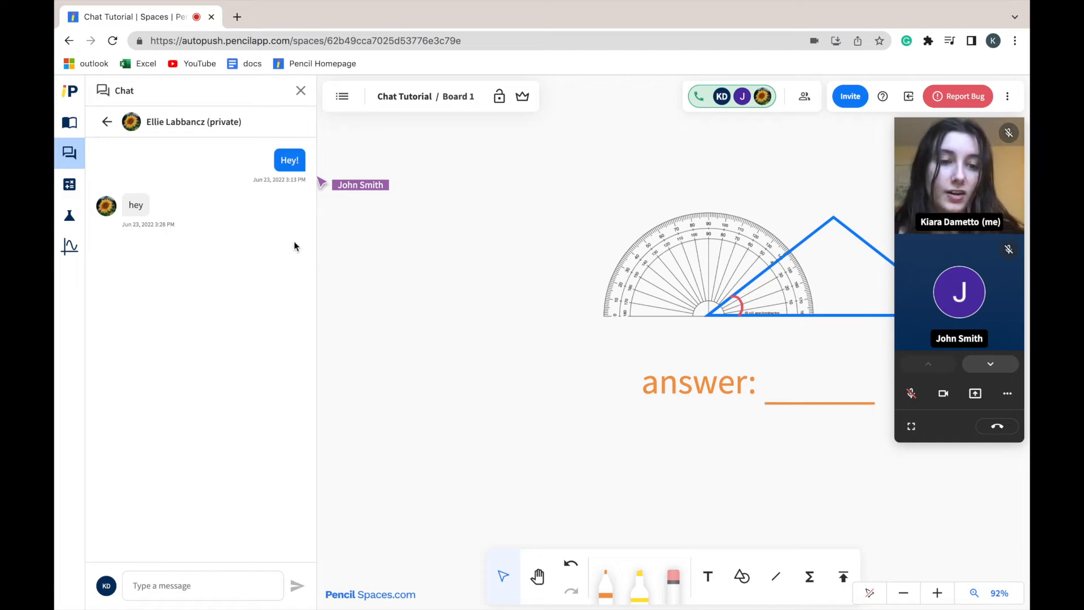
mouse_move(115, 166)
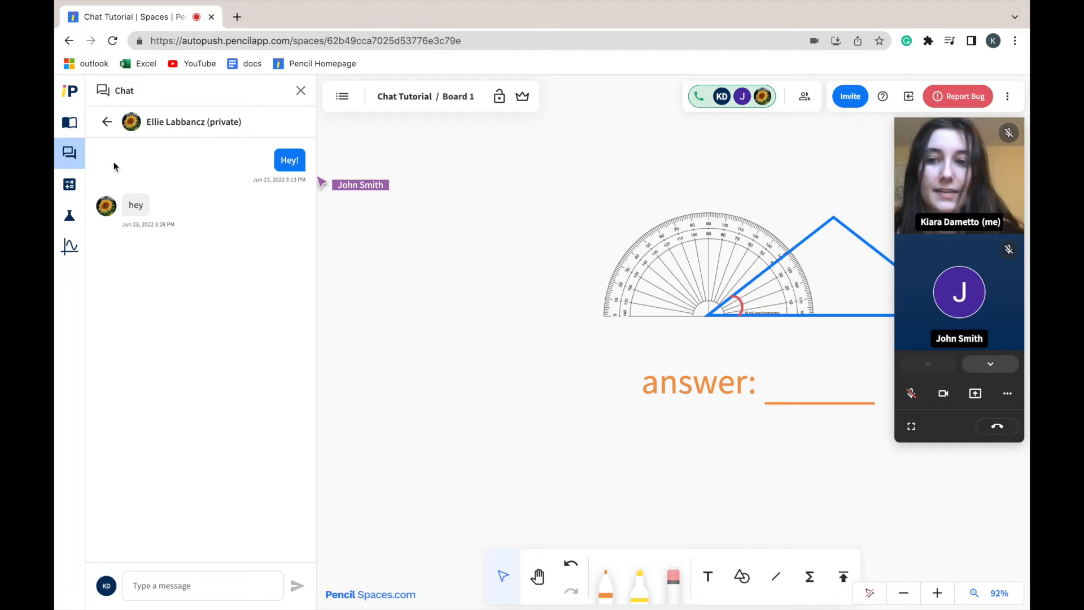
mouse_move(193, 205)
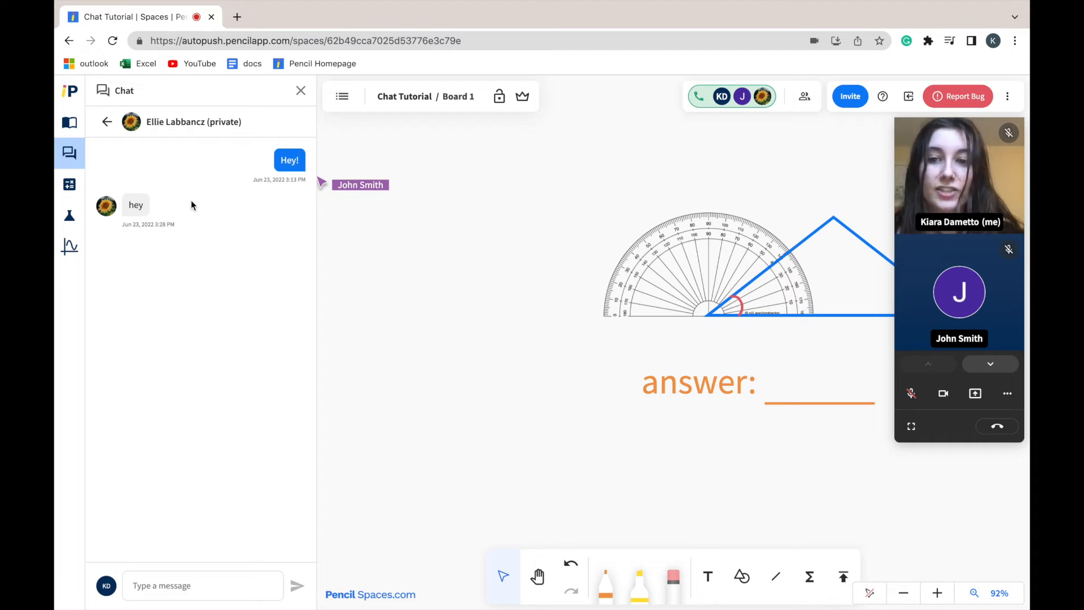
mouse_move(190, 240)
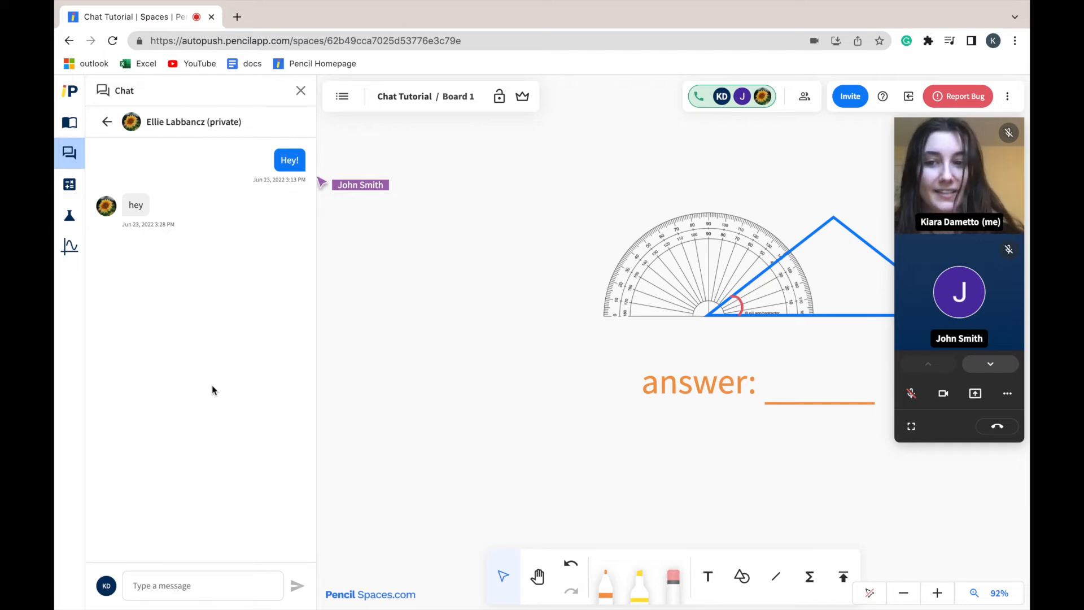
click(203, 585)
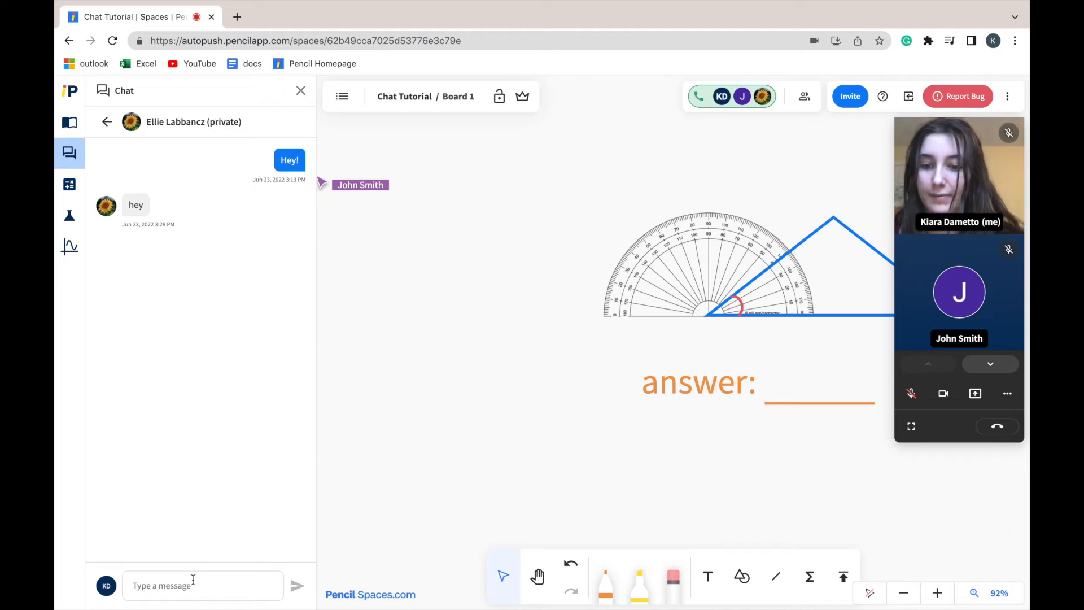
click(200, 585)
text(can you please answer the question on the board?)
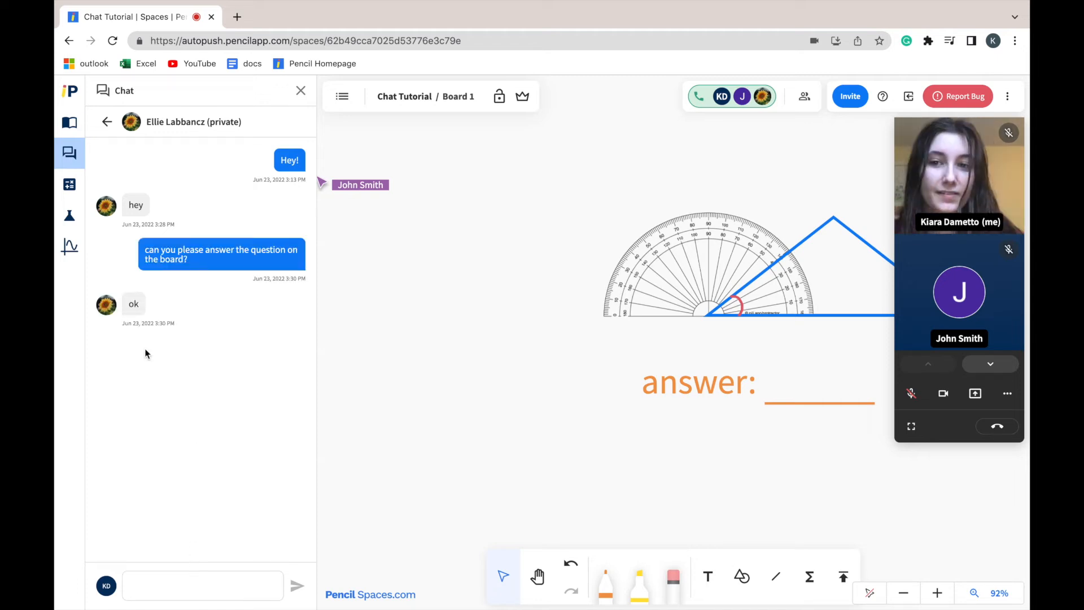
mouse_move(95, 361)
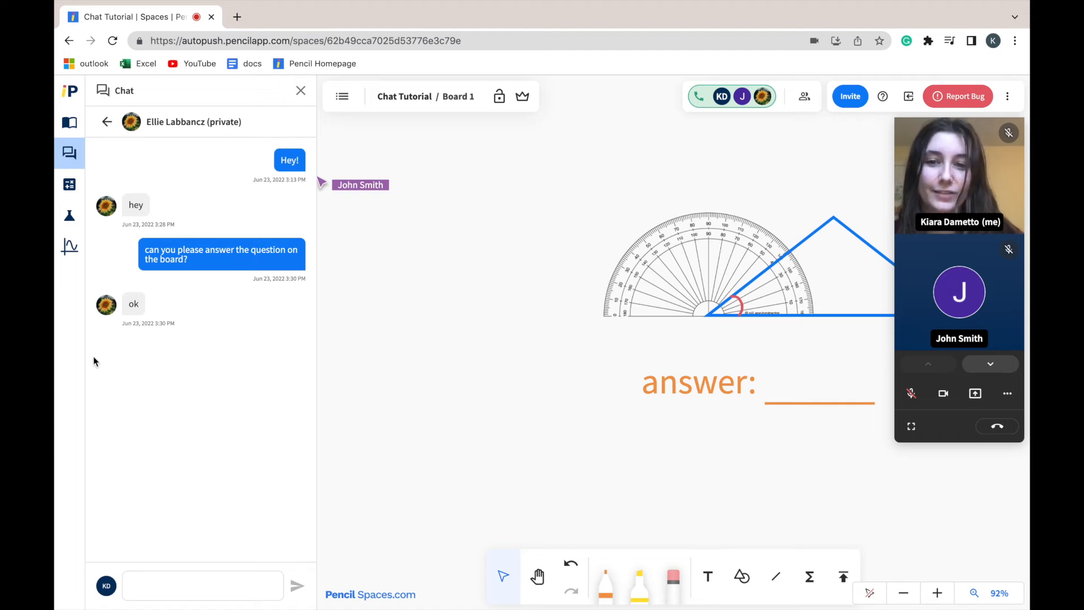
mouse_move(304, 346)
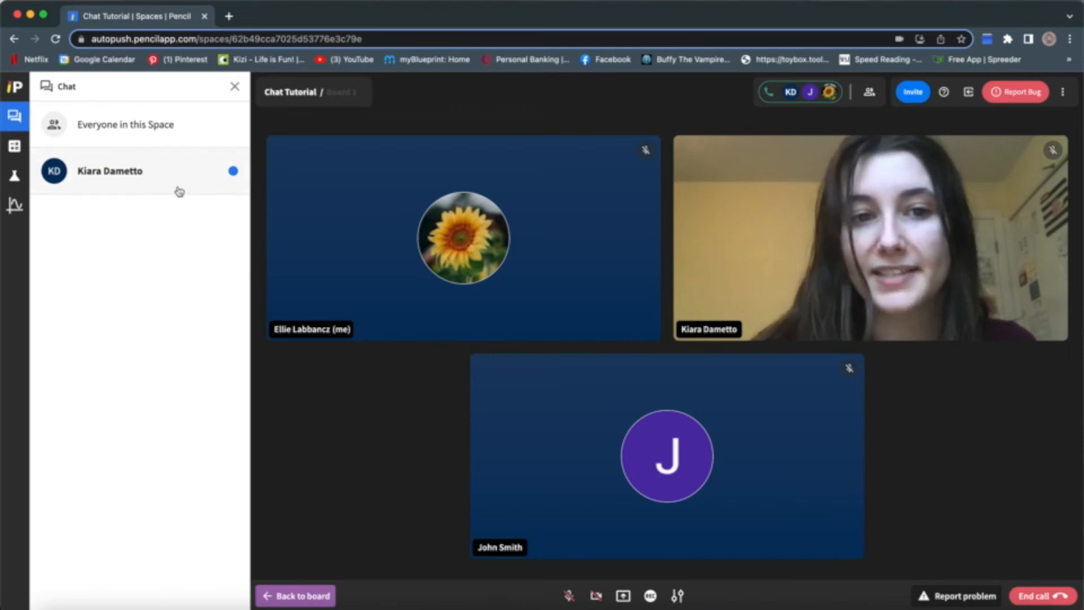
Open the unread private conversation and start replying in its message box.
click(108, 170)
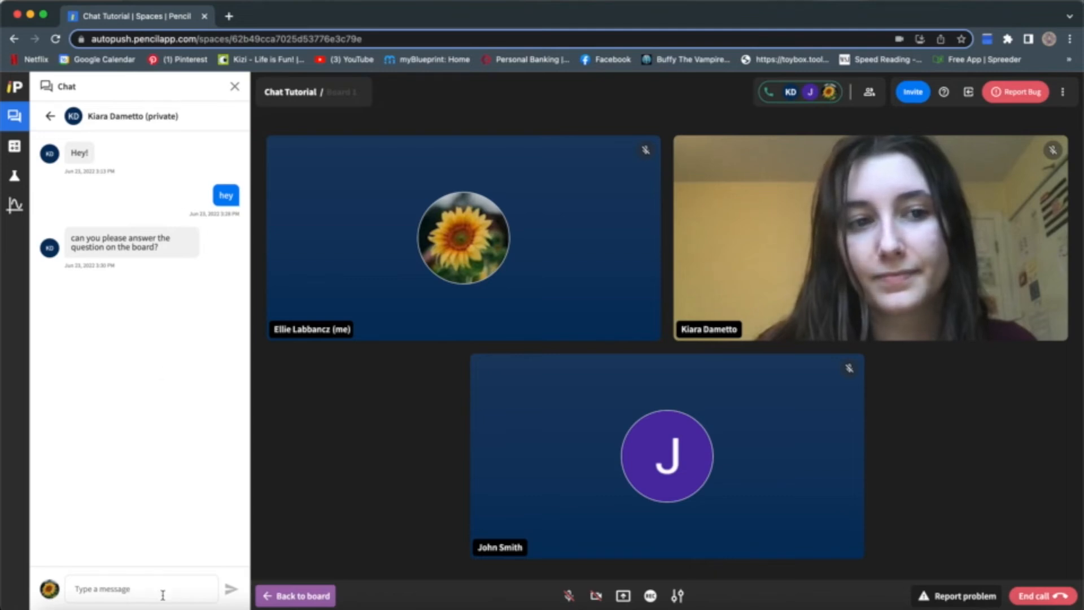
click(138, 589)
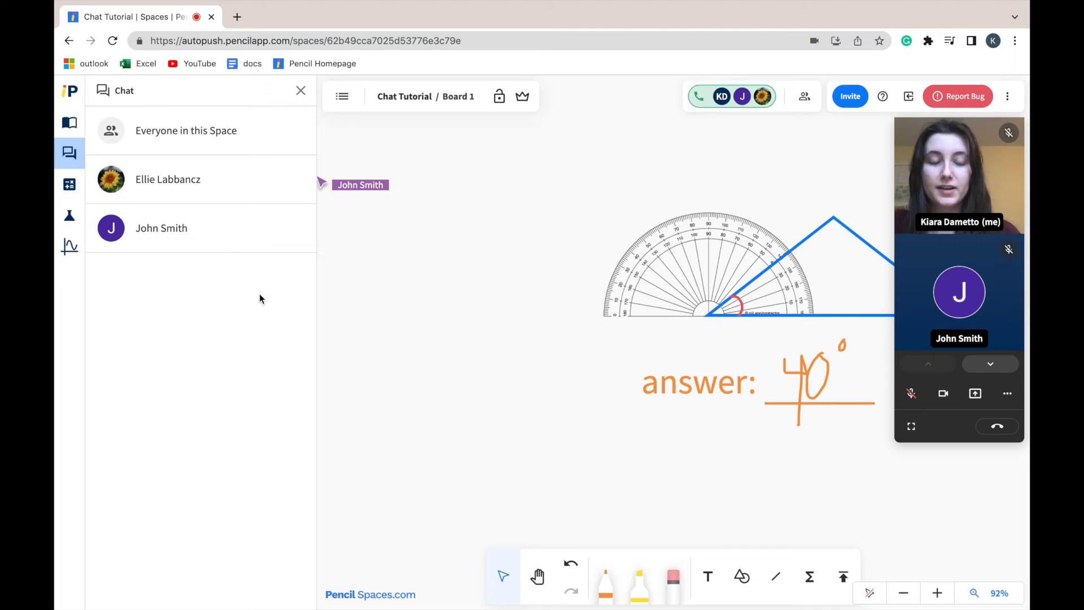
mouse_move(231, 308)
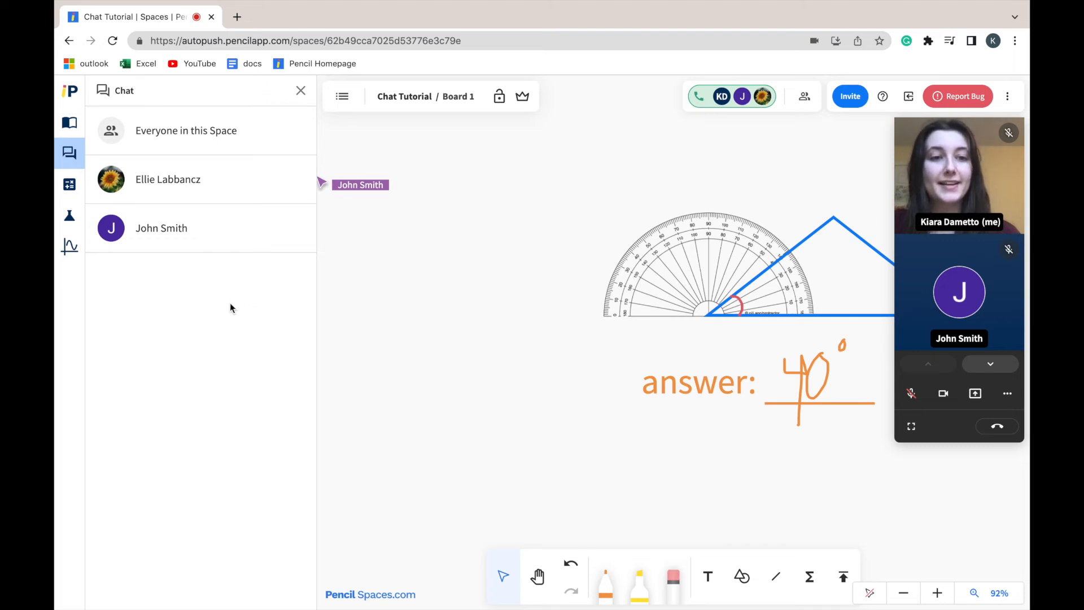
mouse_move(178, 316)
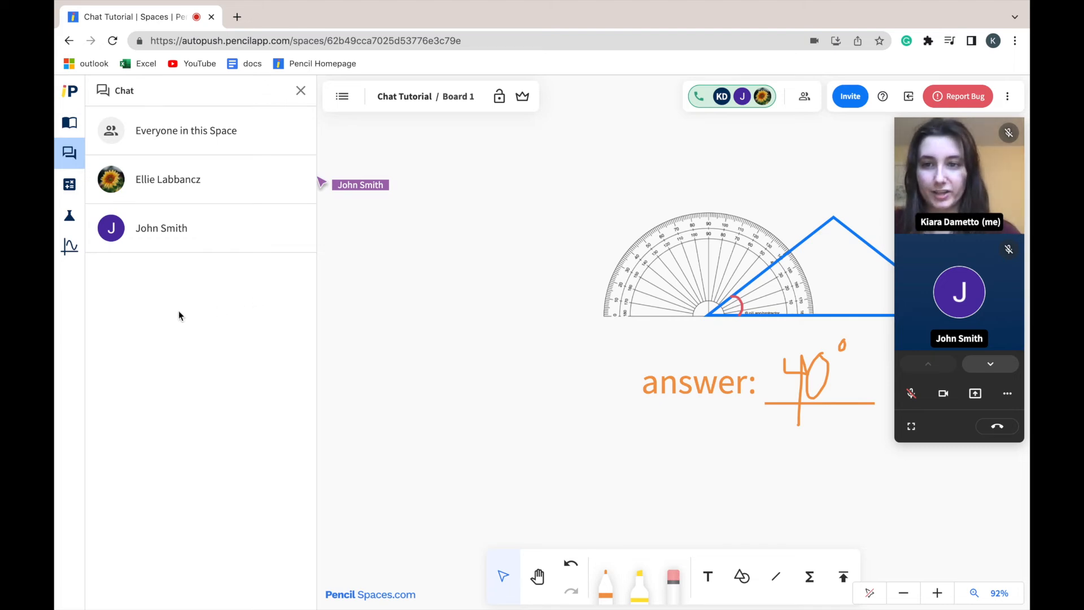
mouse_move(168, 145)
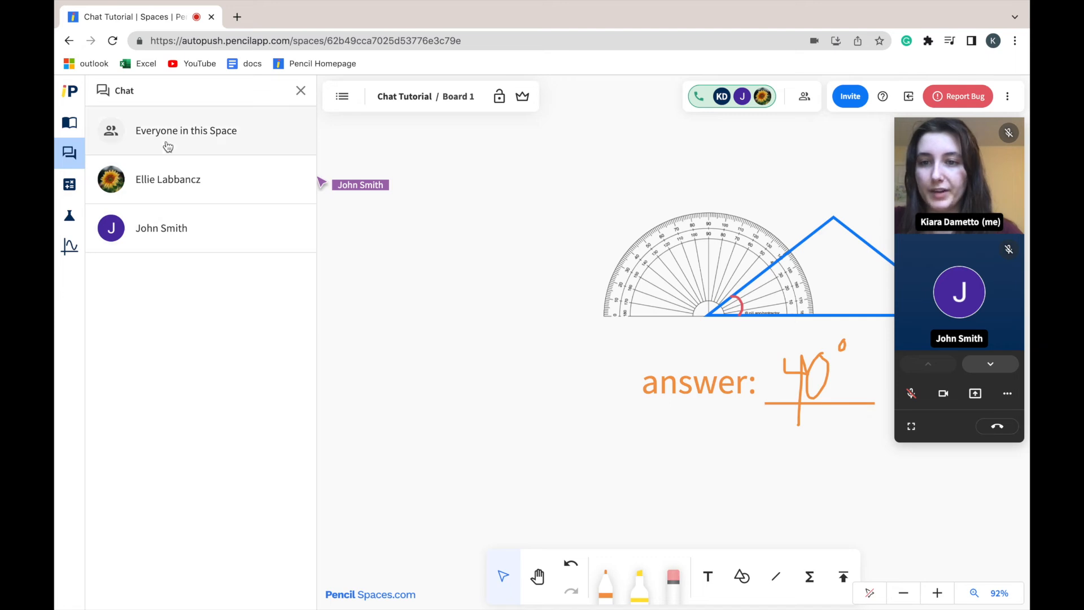
Send everyone a message asking them to answer 7 + 2(6 - 5) = ___.
click(185, 130)
text(answer this question in the space)
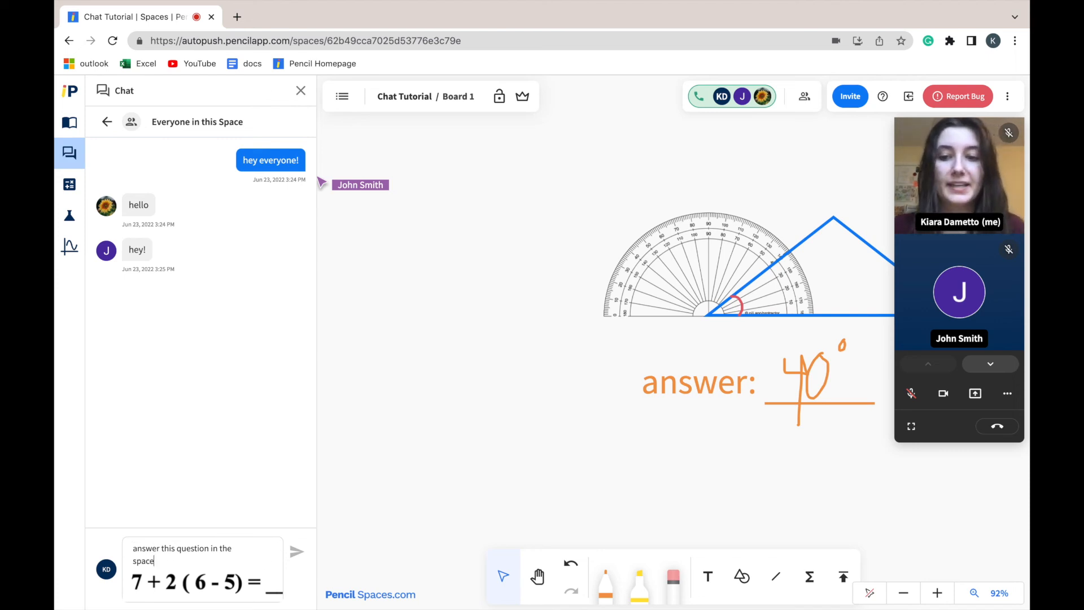
click(296, 551)
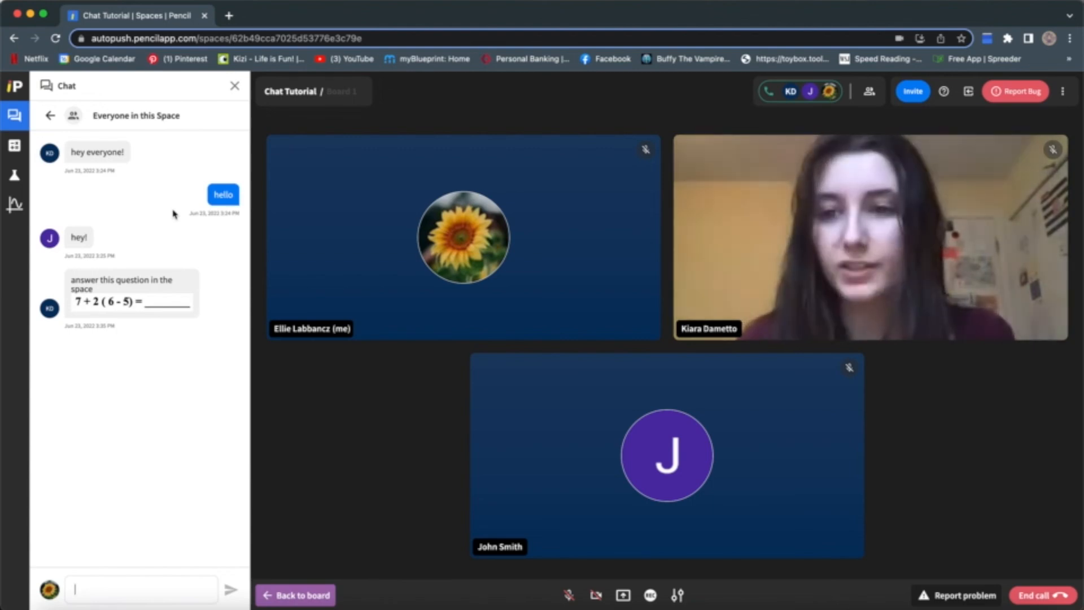
click(295, 594)
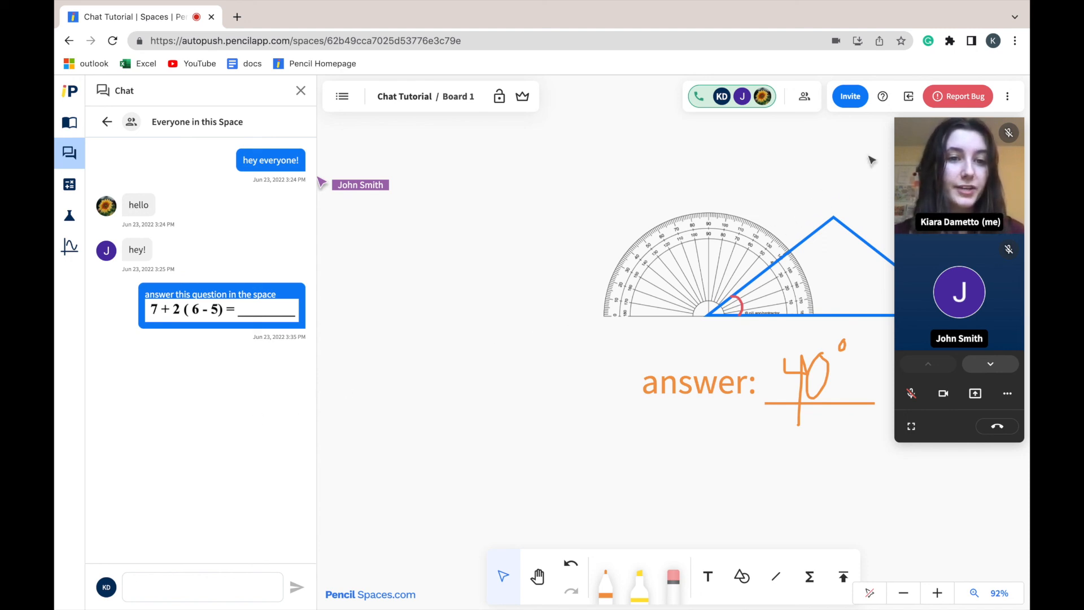
mouse_move(882, 96)
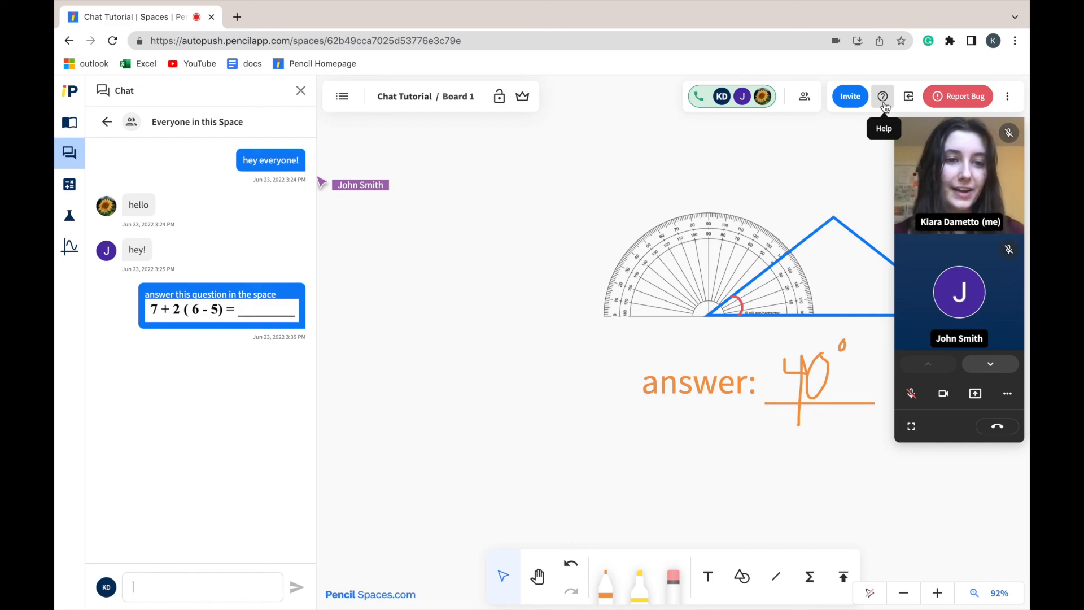